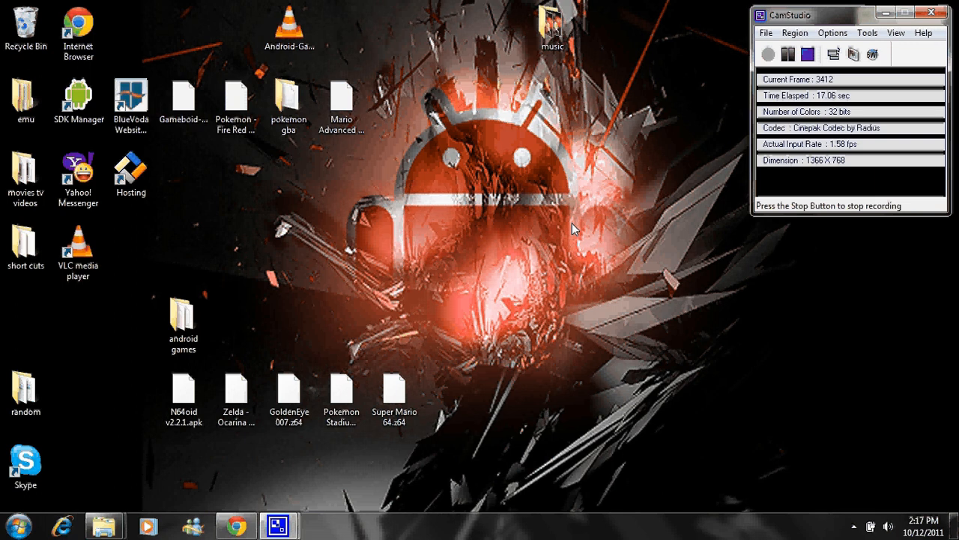
mouse_move(452, 331)
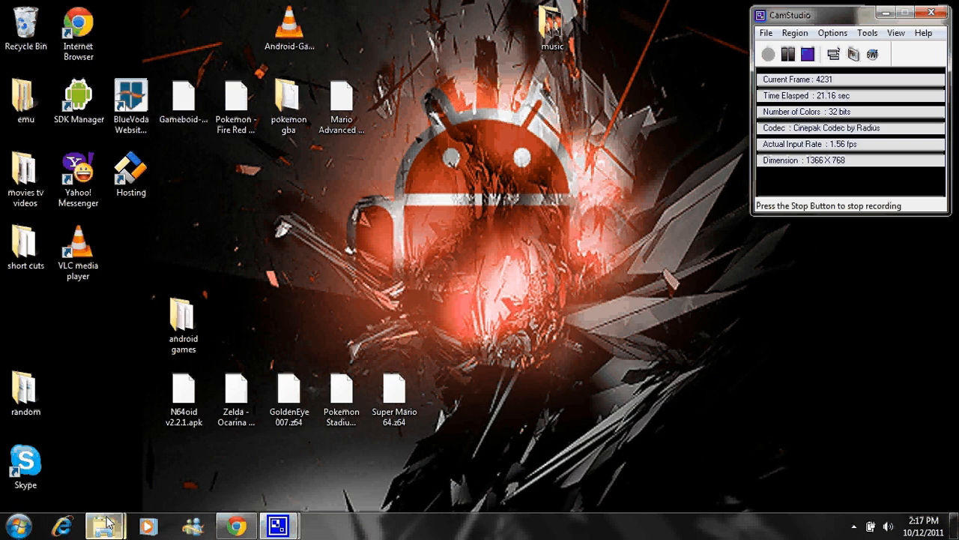
Look through the phone's removable disk folder, then return to the 4shared download pages in Chrome.
left_click(105, 525)
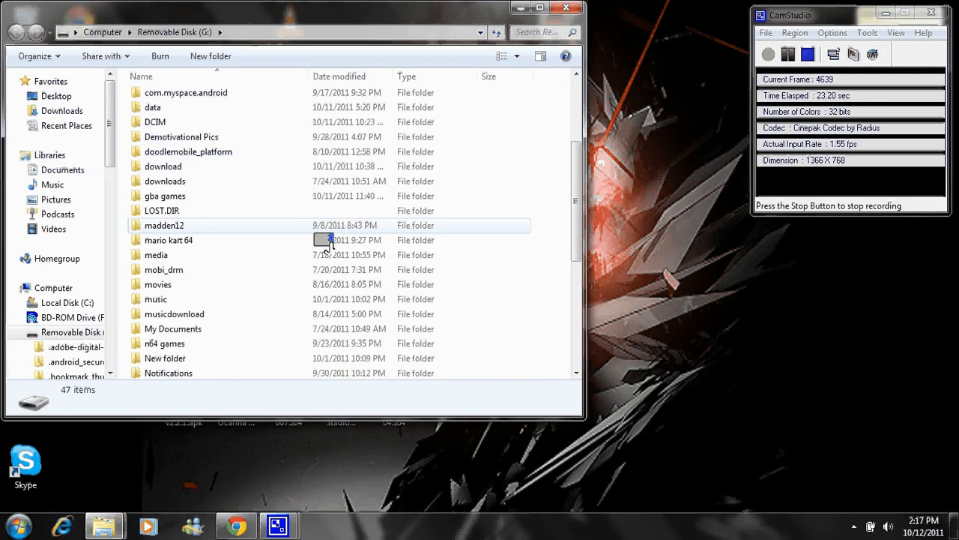
scroll("down", 3)
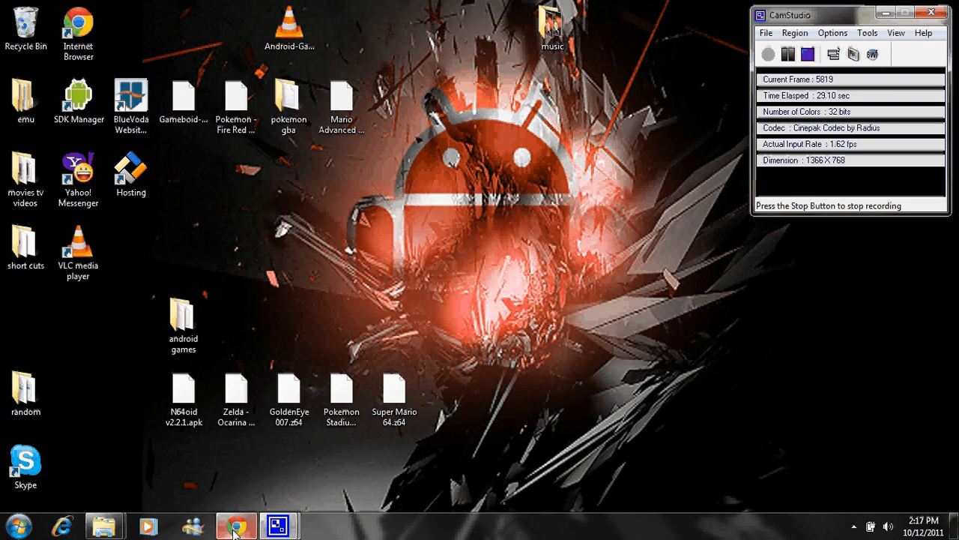
left_click(236, 524)
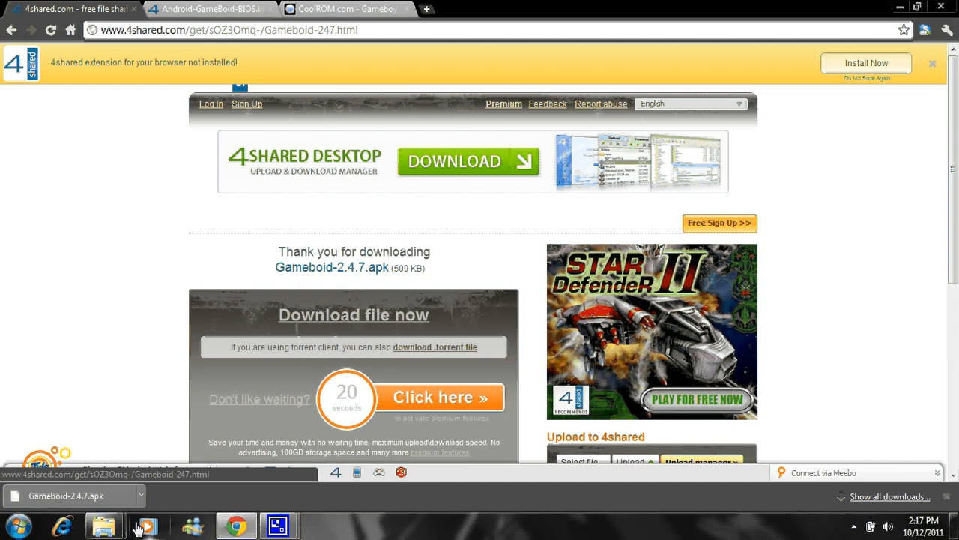
mouse_move(67, 495)
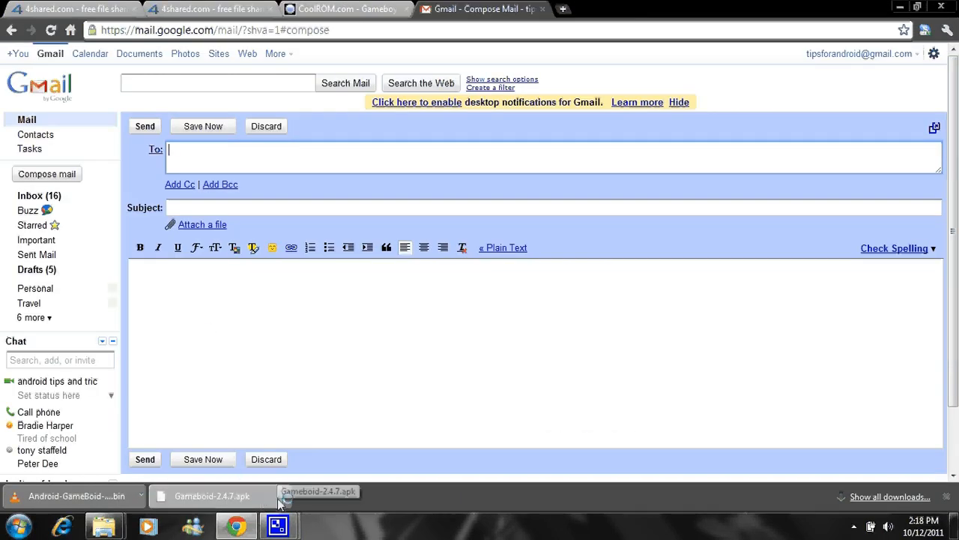
left_click(213, 495)
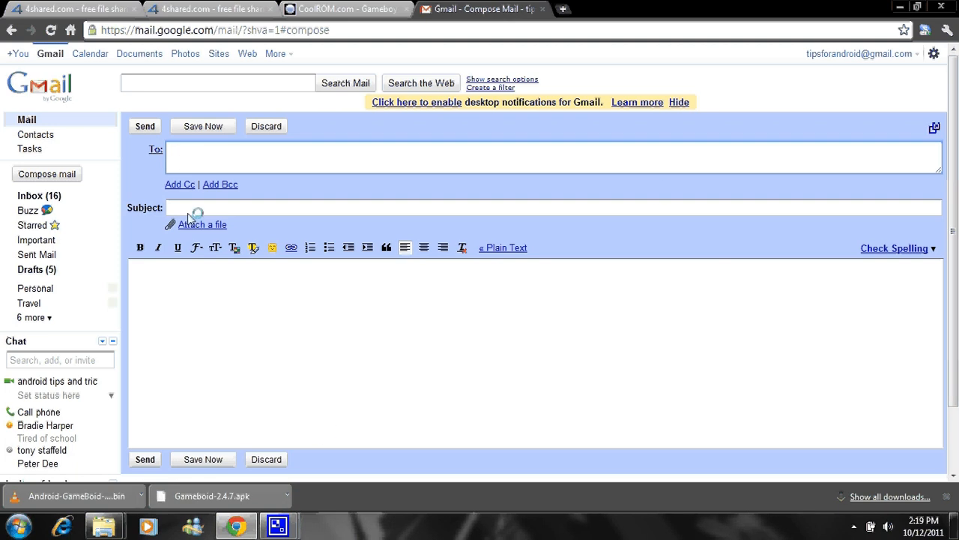
left_click(202, 224)
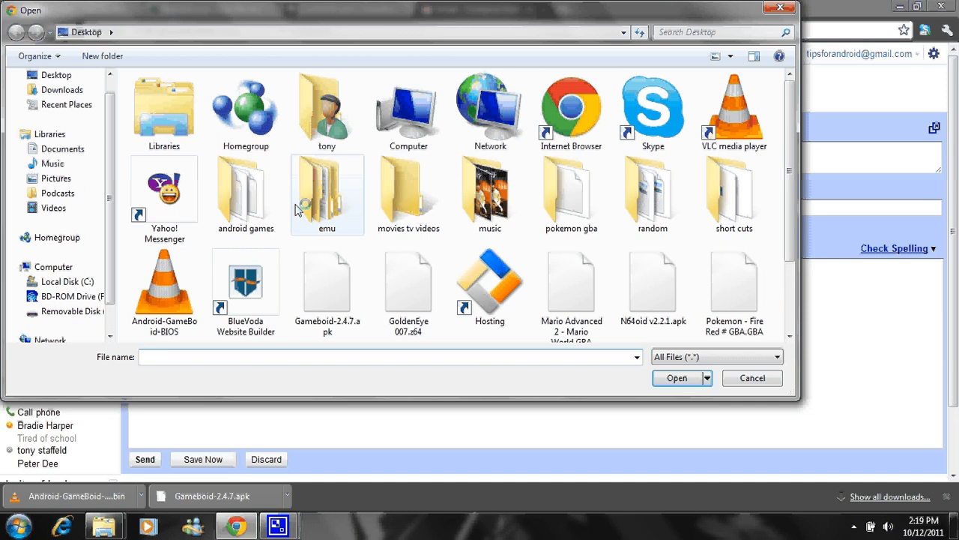
scroll("down", 3)
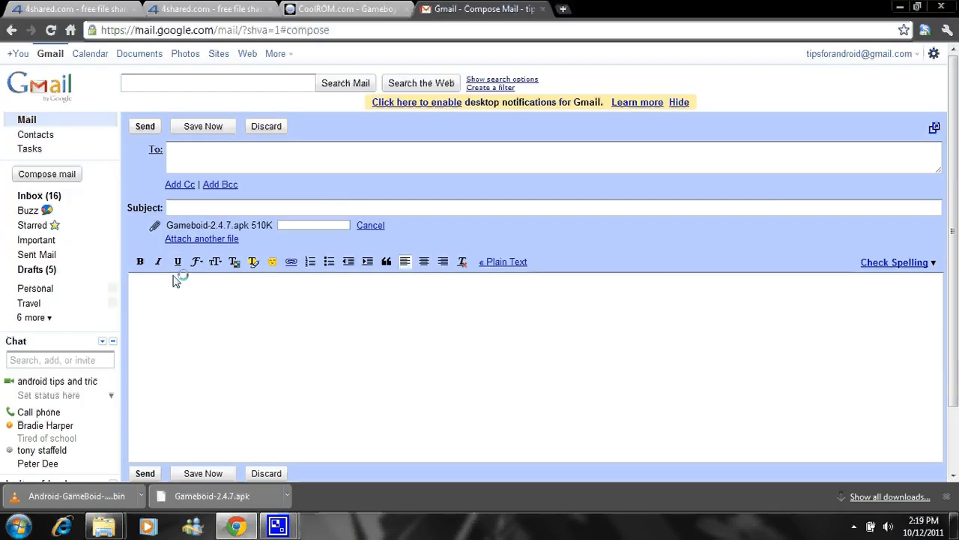
type("bembm")
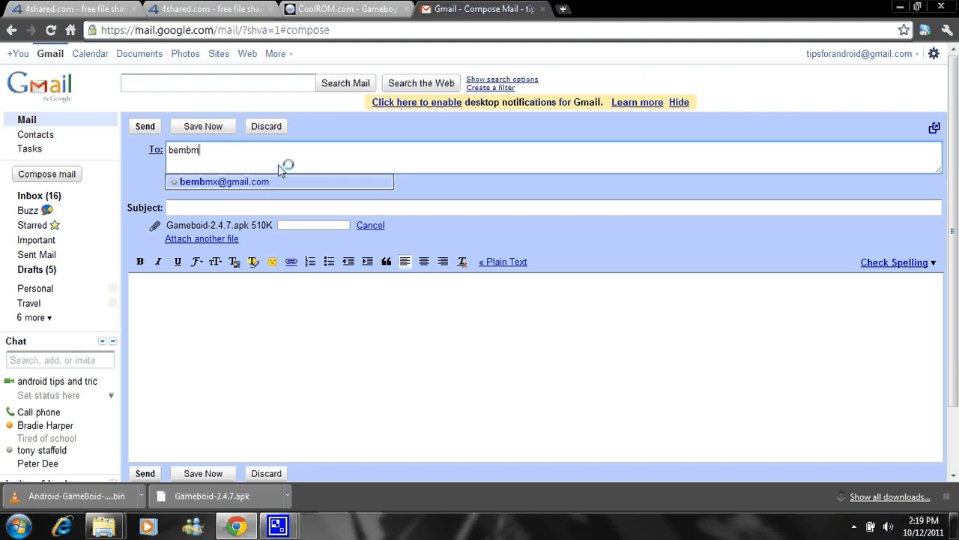
left_click(224, 181)
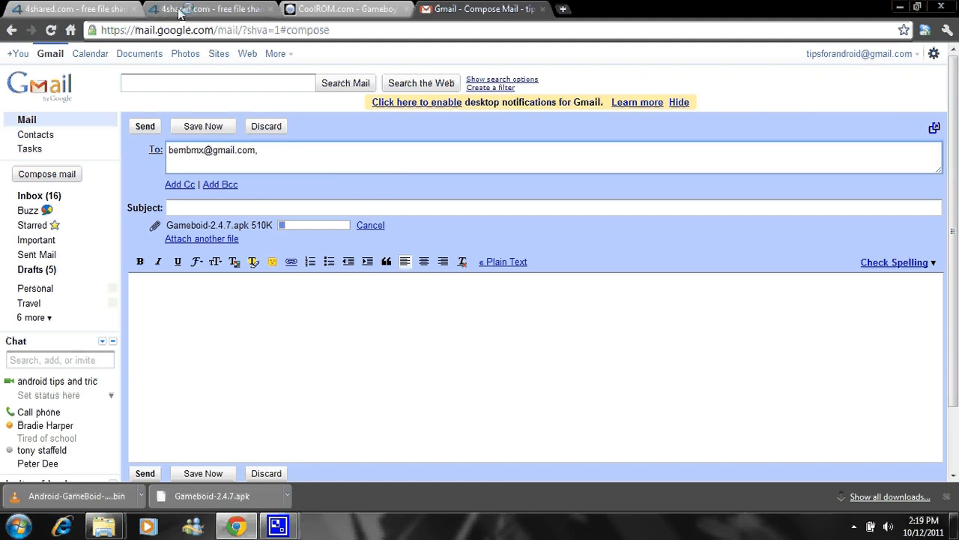
left_click(210, 9)
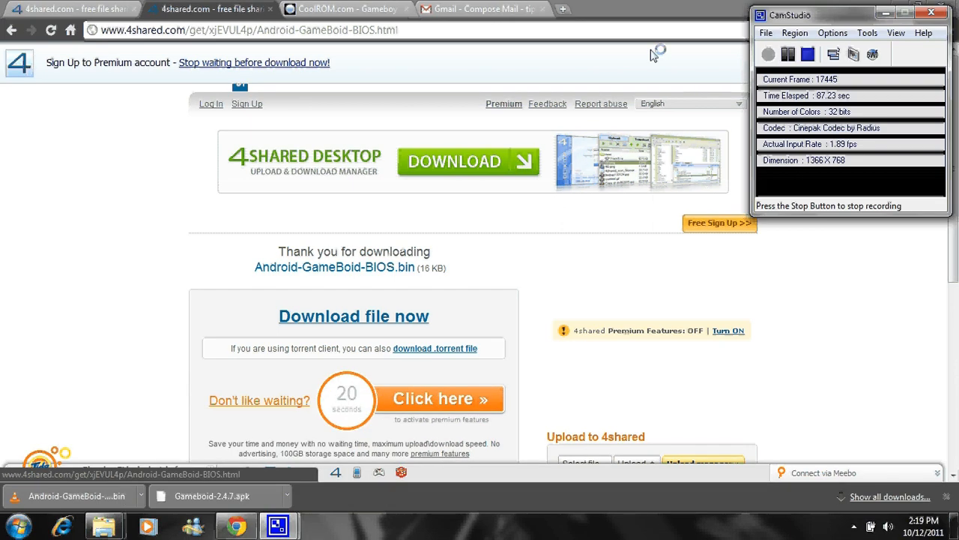
left_click(484, 9)
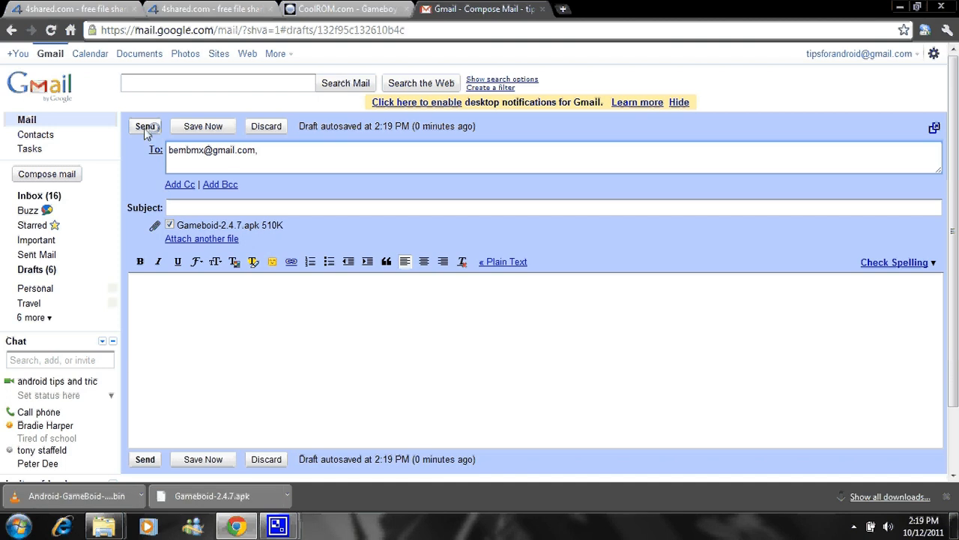
left_click(144, 126)
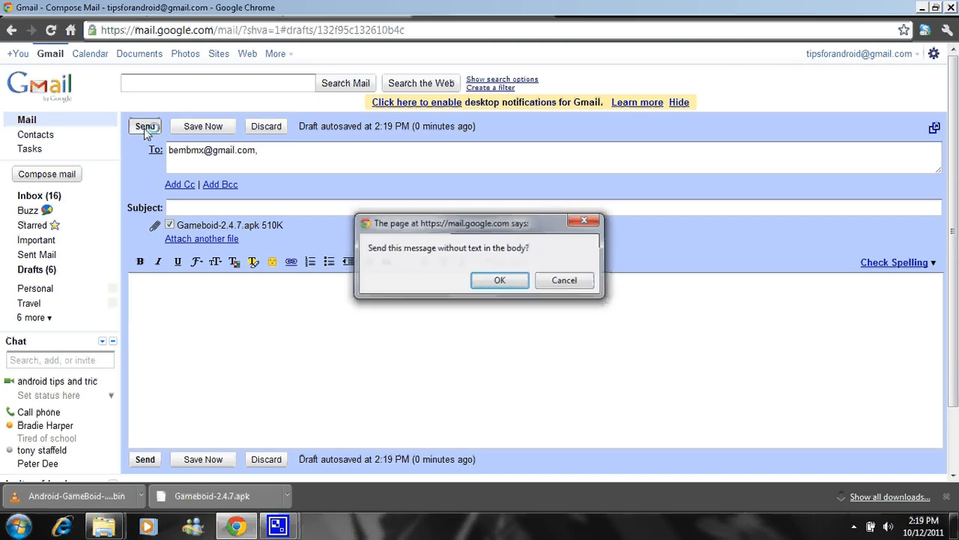
Confirm sending without body text and show the downloaded BIOS file in its folder.
left_click(341, 9)
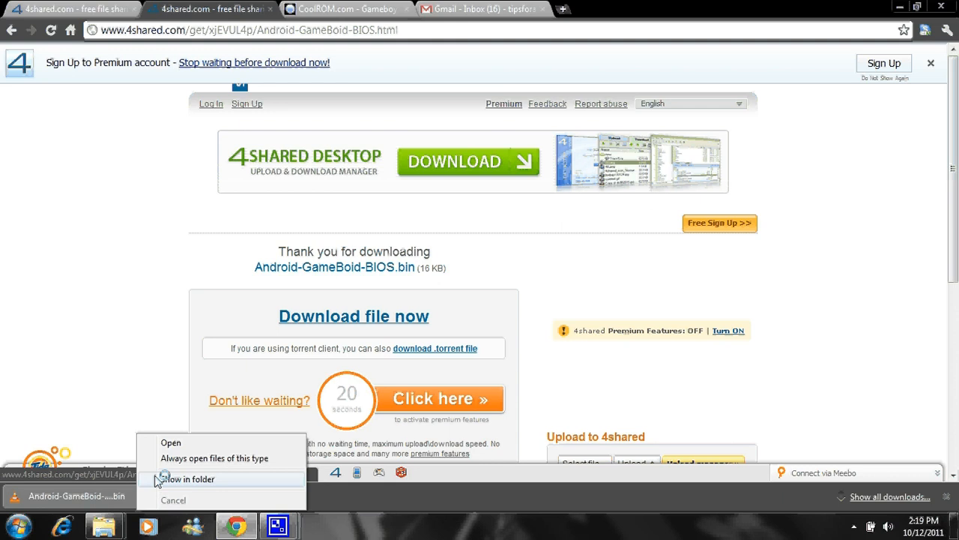
left_click(189, 479)
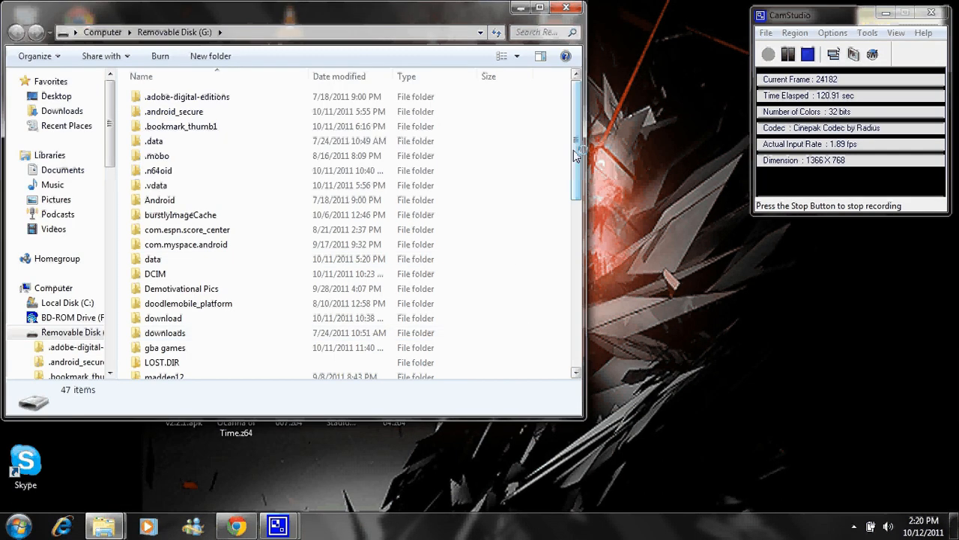
Scroll Removable Disk (G:) to Android-GameBoid-BIOS (16 KB), then minimize Explorer.
scroll("down", 3)
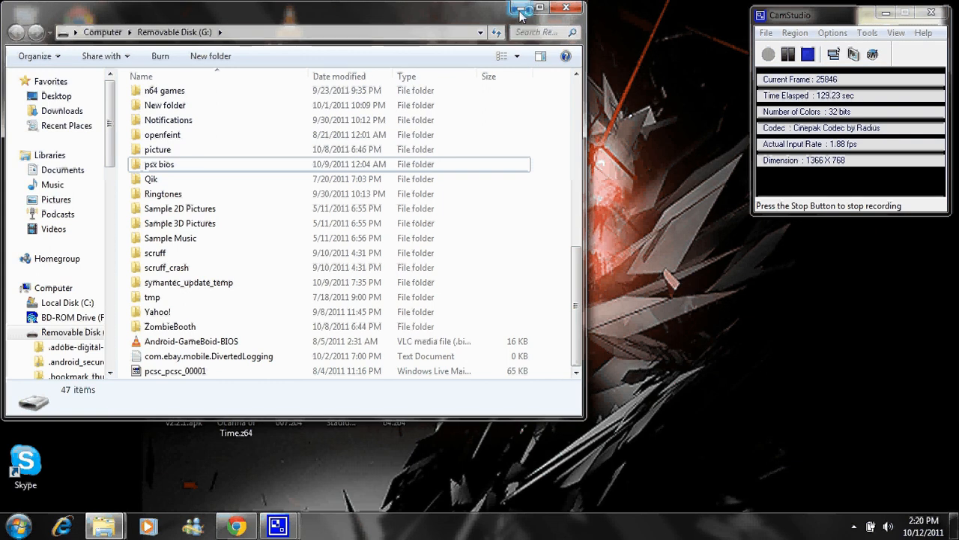
left_click(540, 8)
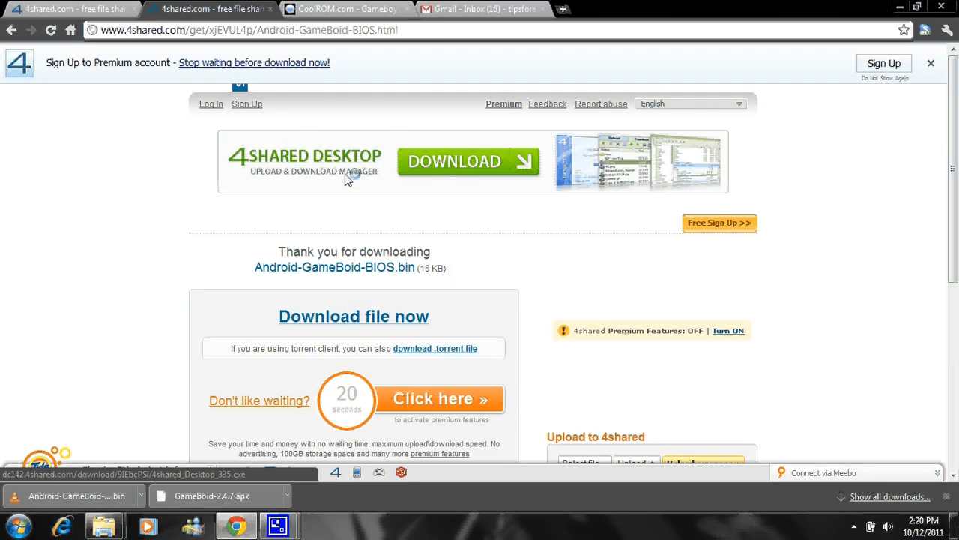
Download the GameBoid BIOS again from 4shared and restore the Removable Disk (G:) window.
left_click(347, 9)
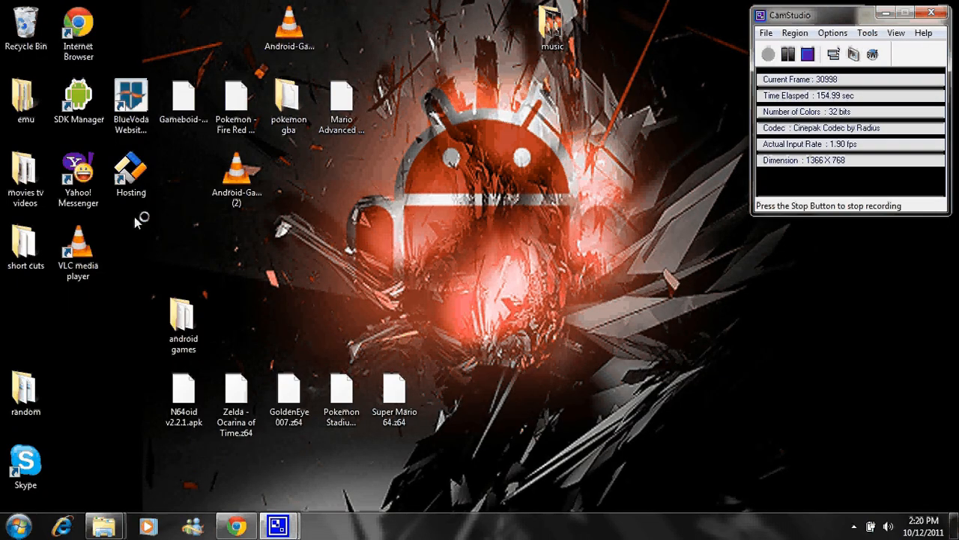
left_click(184, 101)
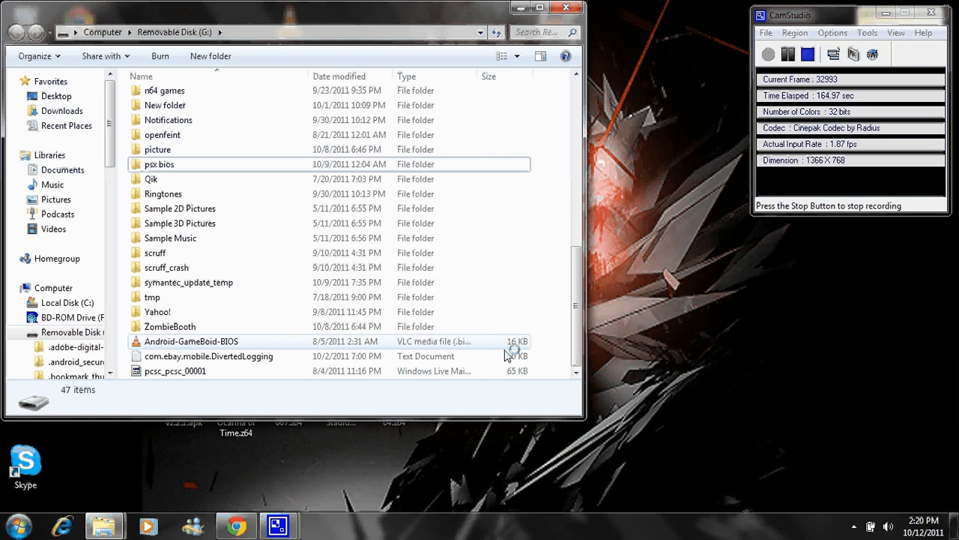
Create the gba games folder on Removable Disk (G:) and move the desktop's pokemon gba folder into it.
right_click(508, 352)
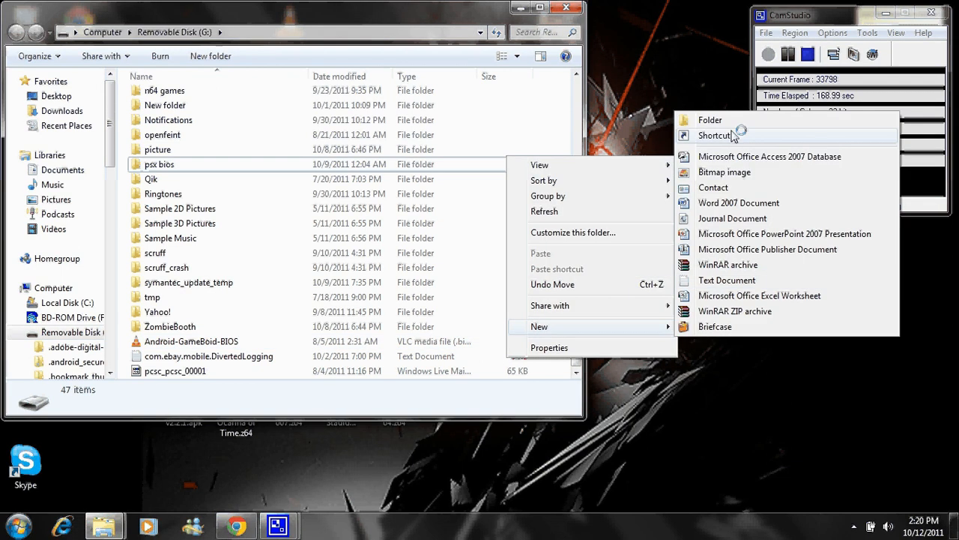
left_click(710, 120)
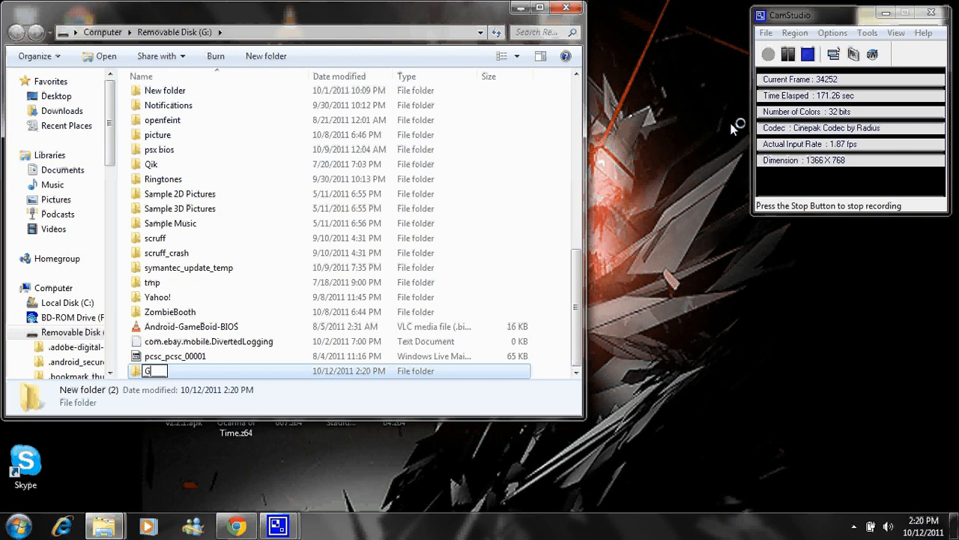
type("BA games")
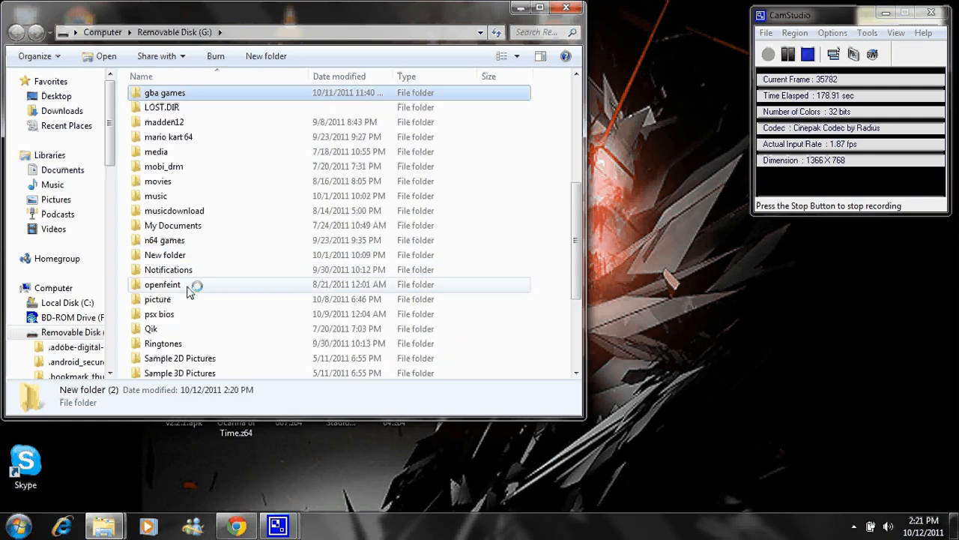
double_click(164, 92)
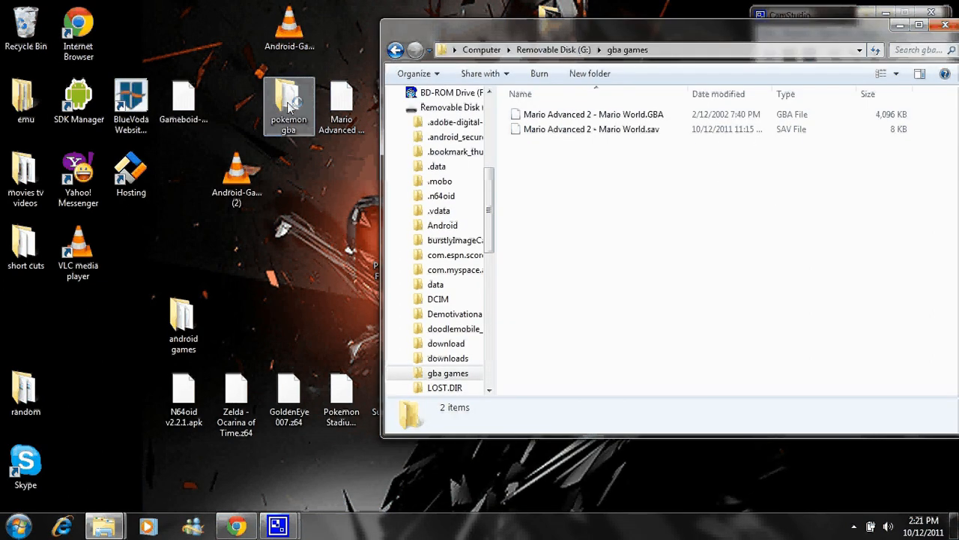
left_click_drag(289, 105, 547, 143)
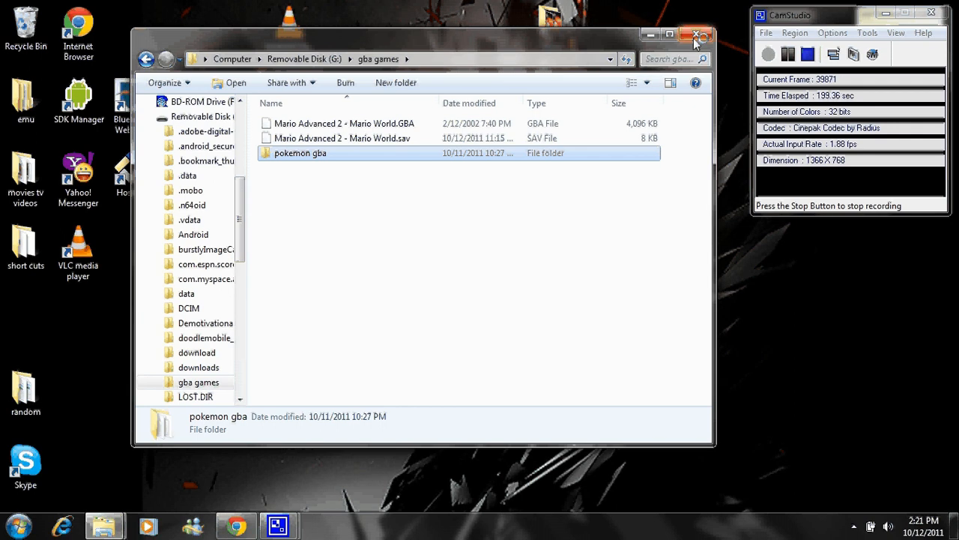
left_click(697, 35)
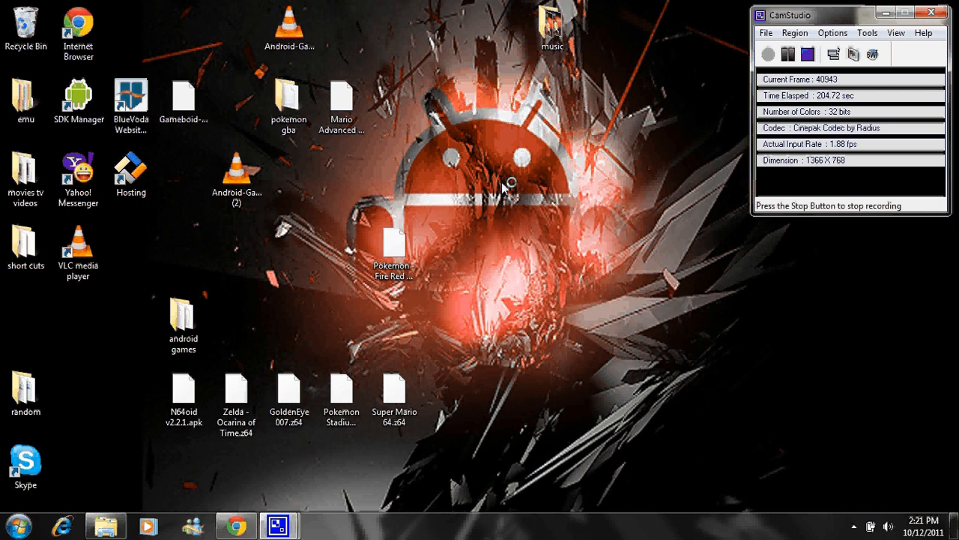
mouse_move(716, 71)
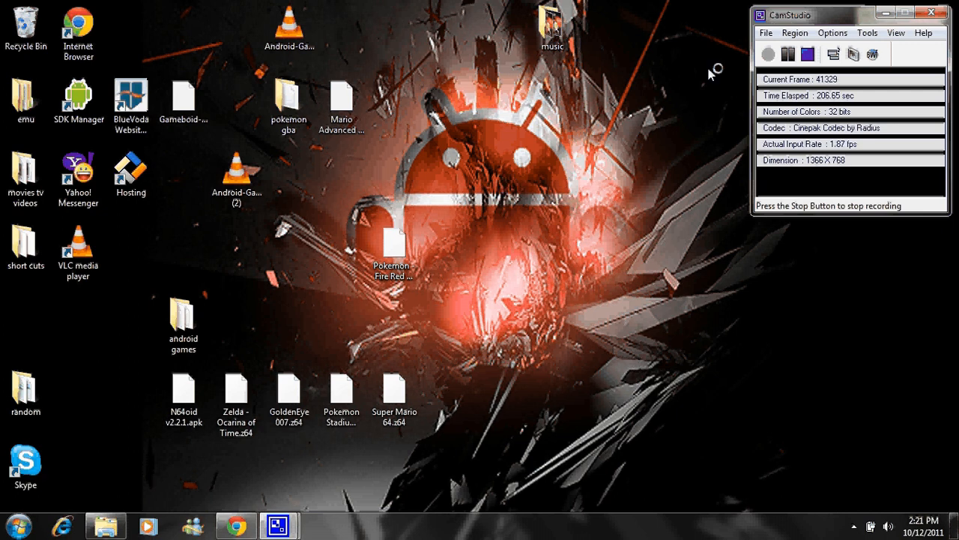
mouse_move(738, 75)
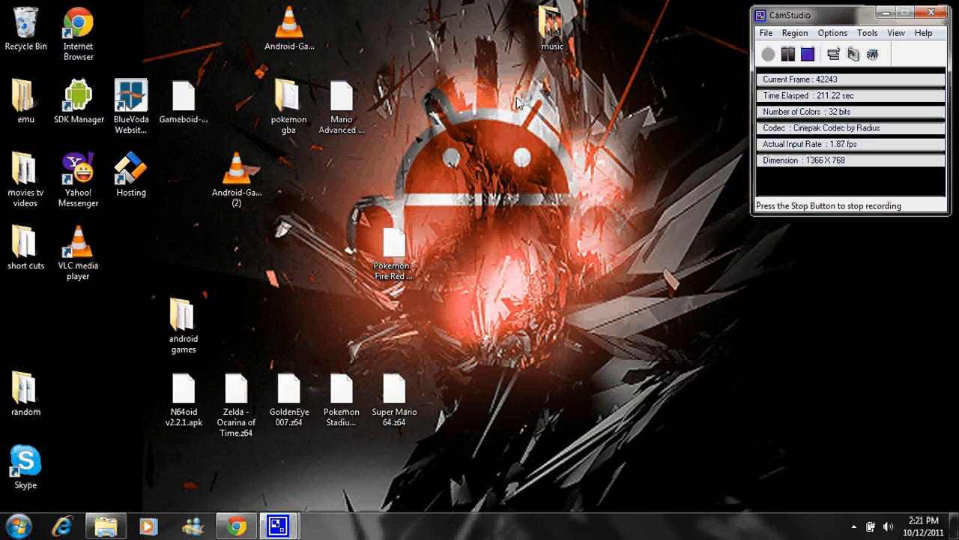
left_click(788, 54)
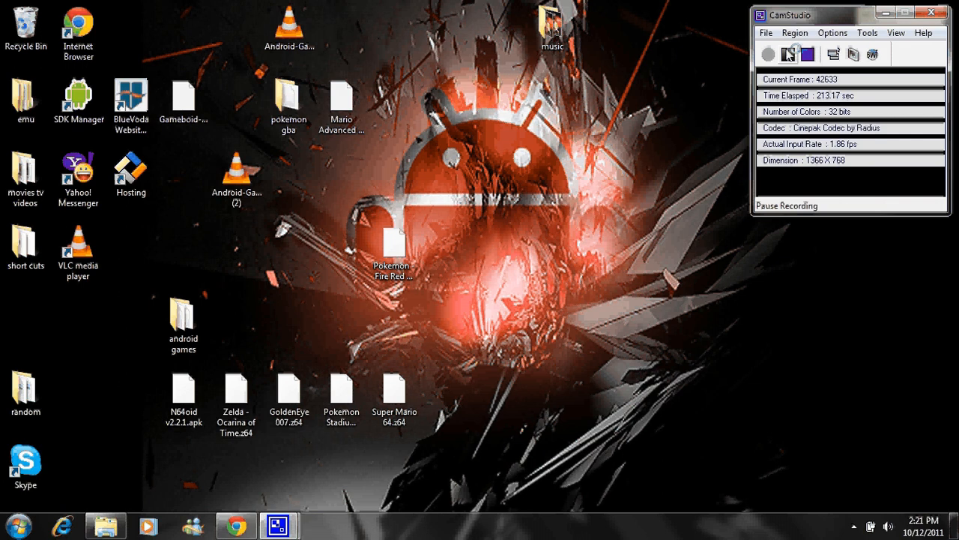
left_click(769, 53)
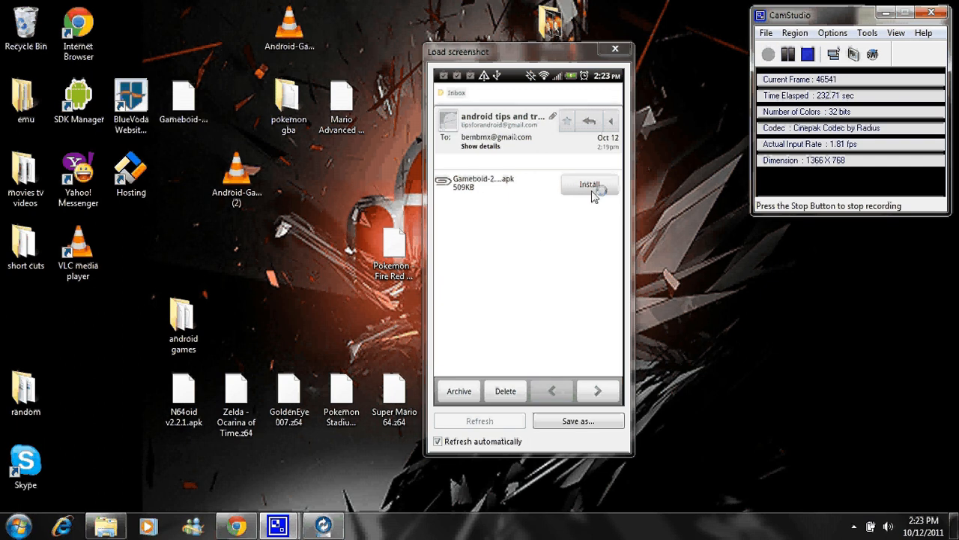
Install the emailed Gameboid .apk over the existing GameBoid app.
left_click(590, 184)
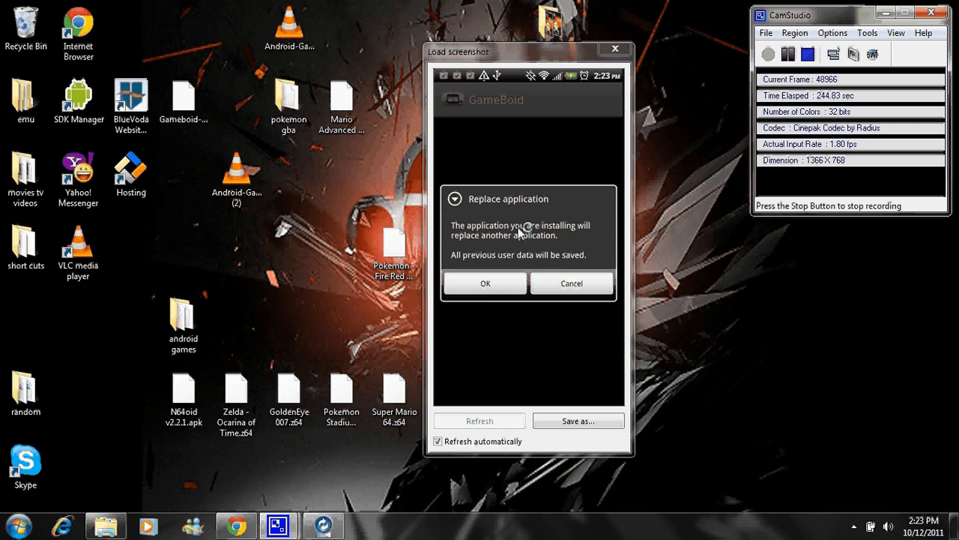
left_click(485, 283)
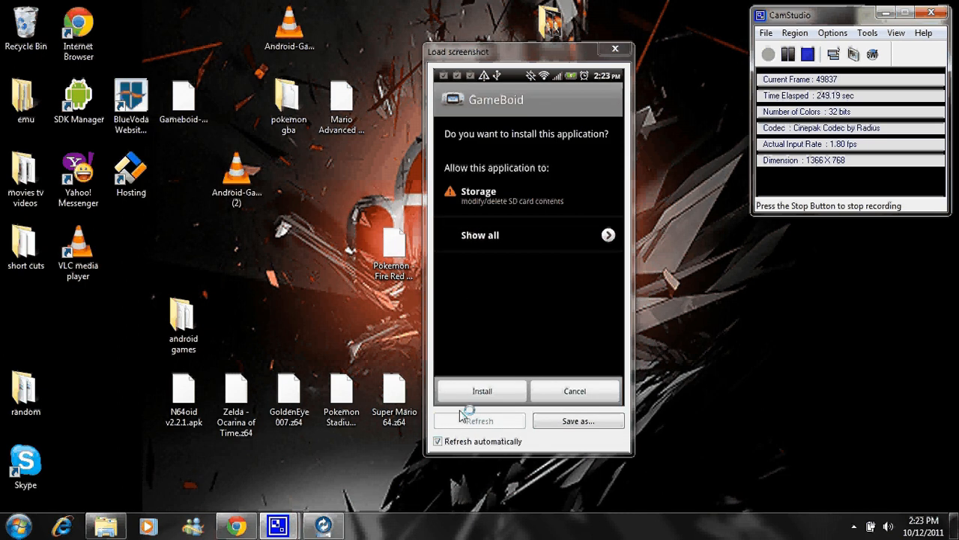
left_click(482, 390)
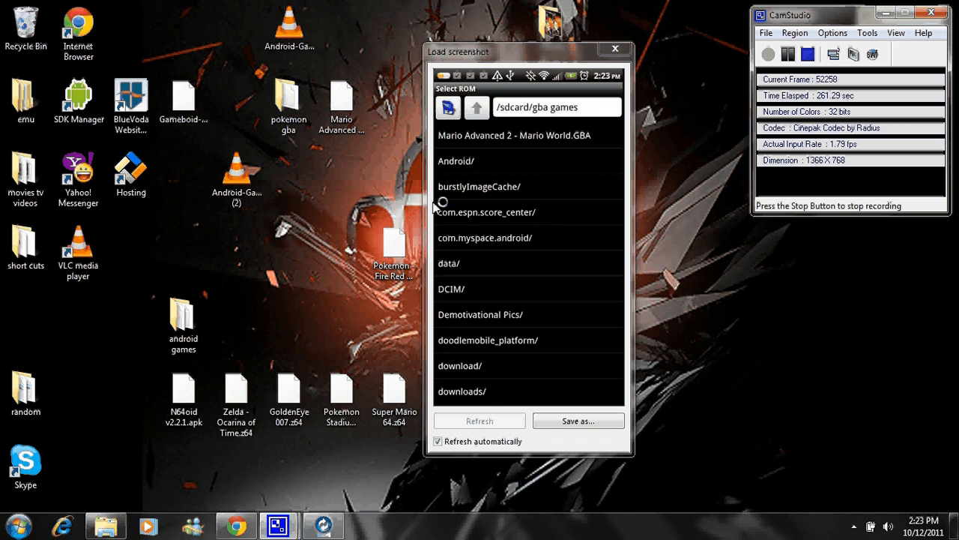
Go up to /sdcard, scroll to gba games, and open pokemon gba/.
left_click(477, 107)
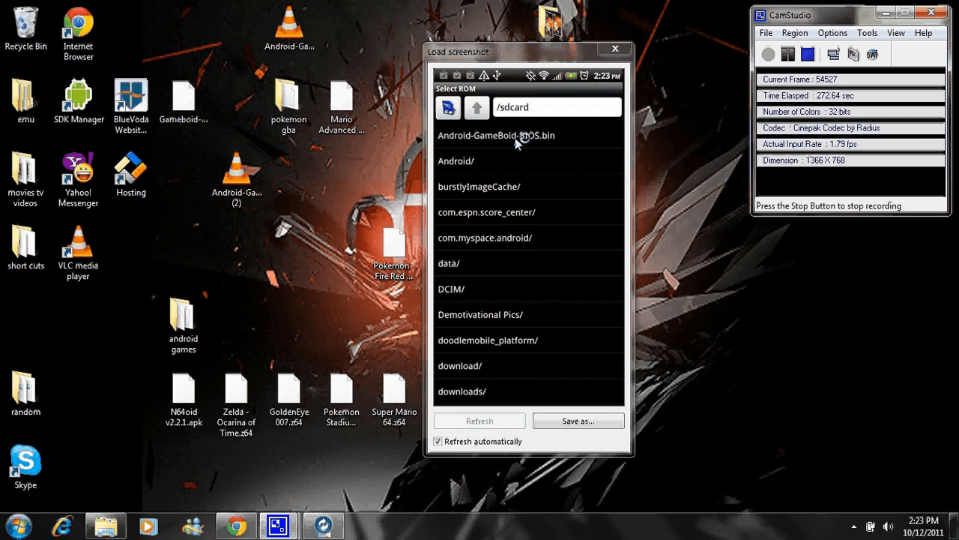
scroll("down", 3)
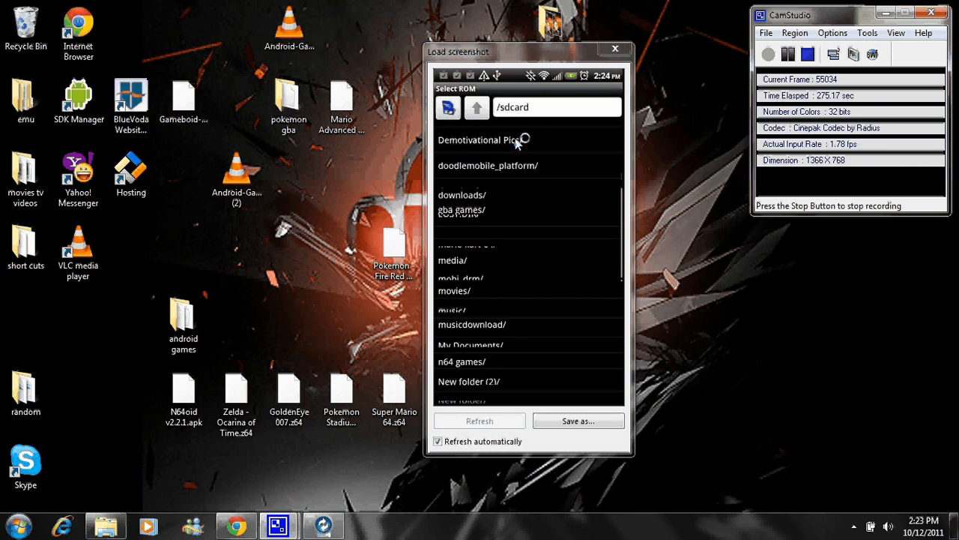
scroll("down", 3)
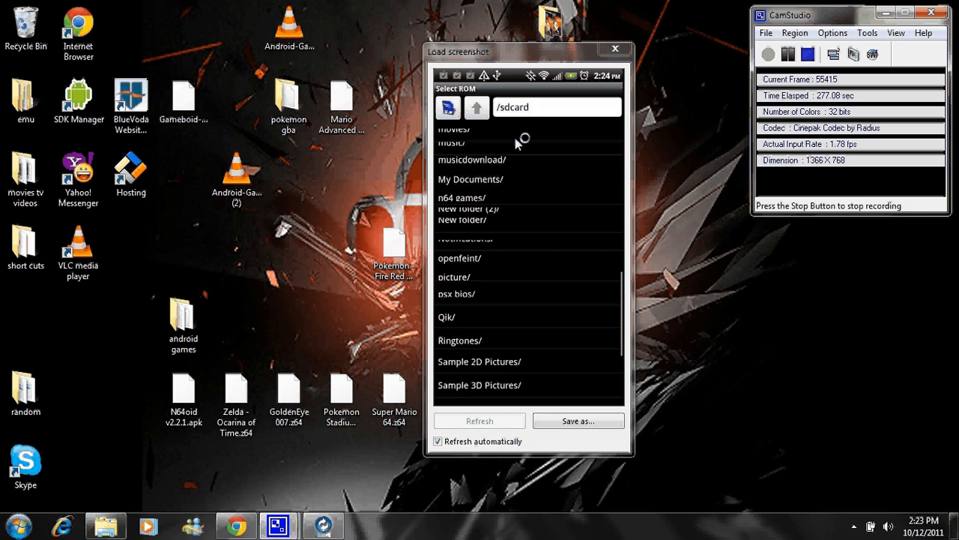
scroll("down", 3)
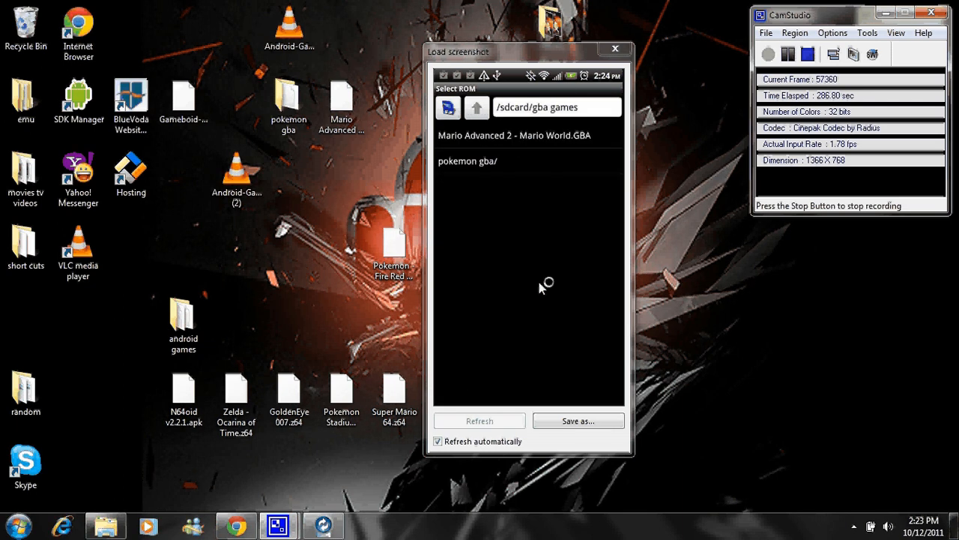
mouse_move(508, 167)
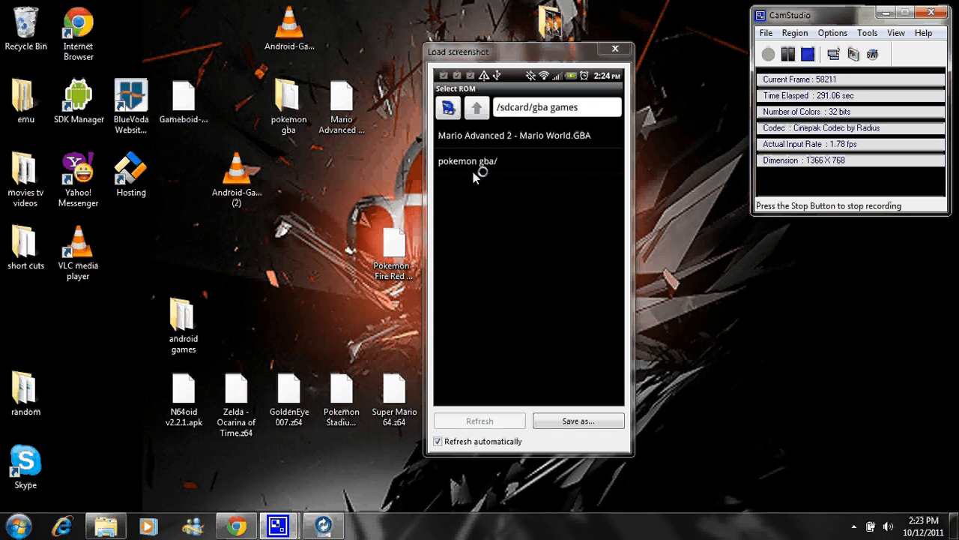
left_click(468, 160)
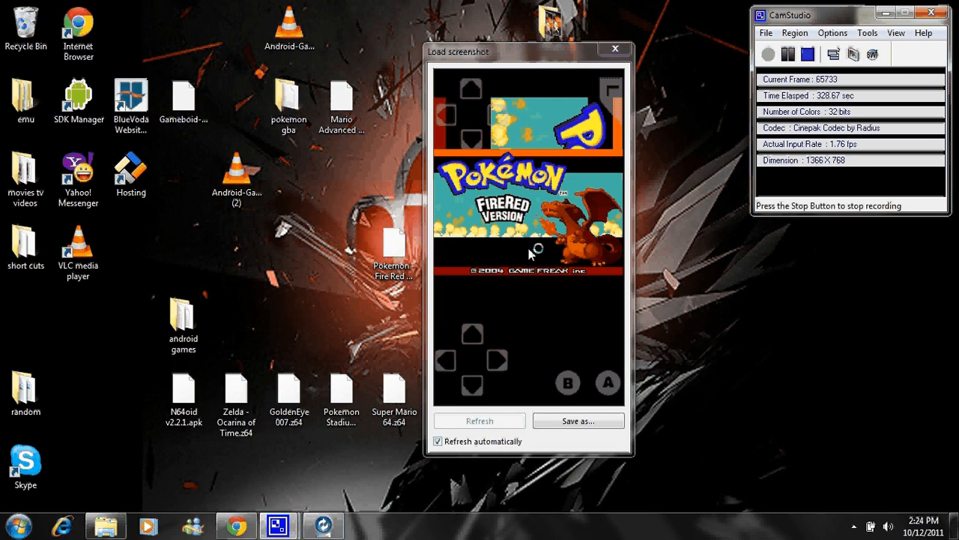
Start Pokemon Fire Red, refresh the phone capture, and open the emulator's More options.
left_click(479, 420)
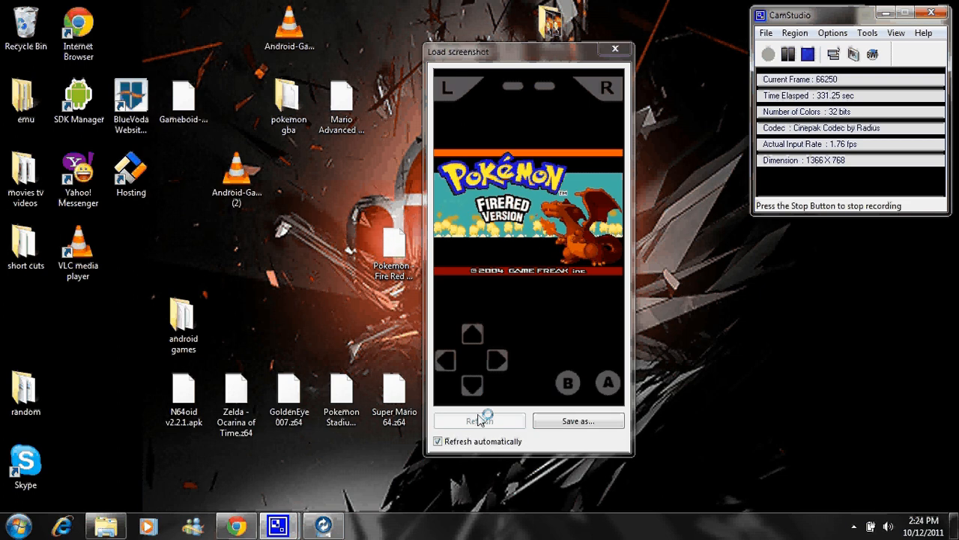
left_click(479, 421)
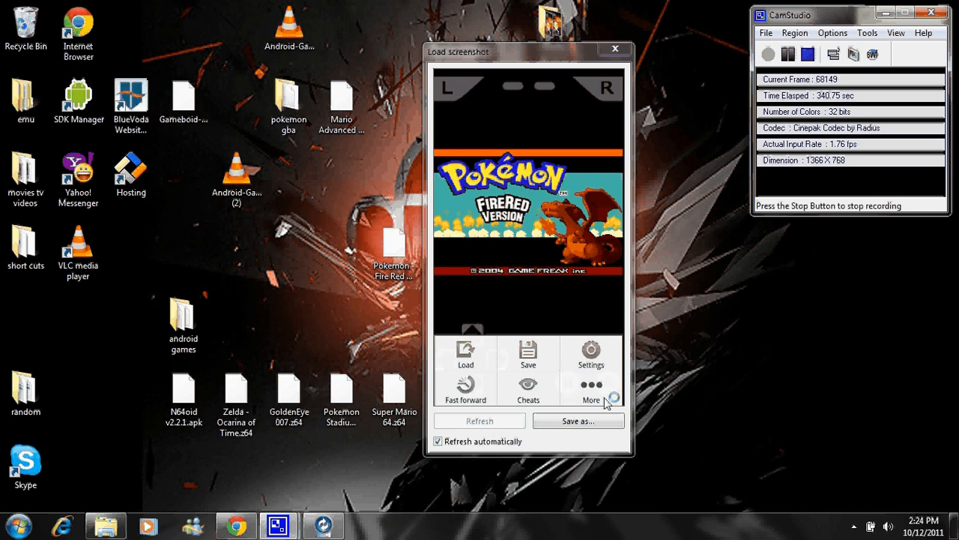
left_click(591, 389)
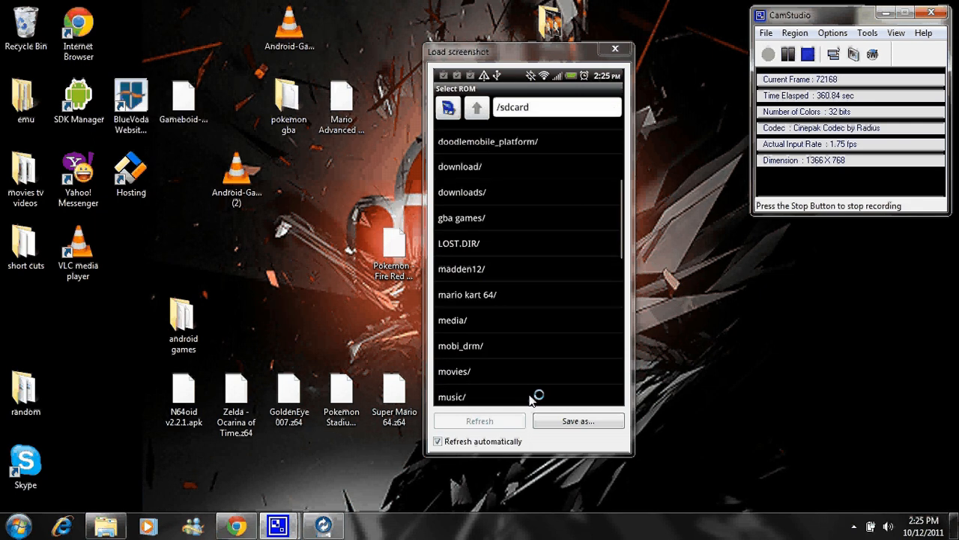
Scroll the /sdcard folder list and tap an entry, reaching GameBoid's Settings screen.
scroll("down", 3)
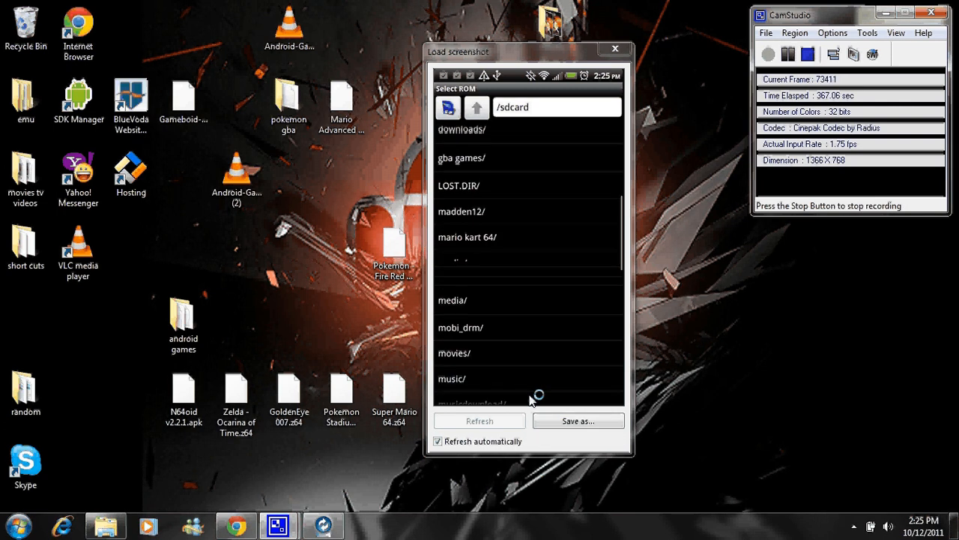
left_click(461, 157)
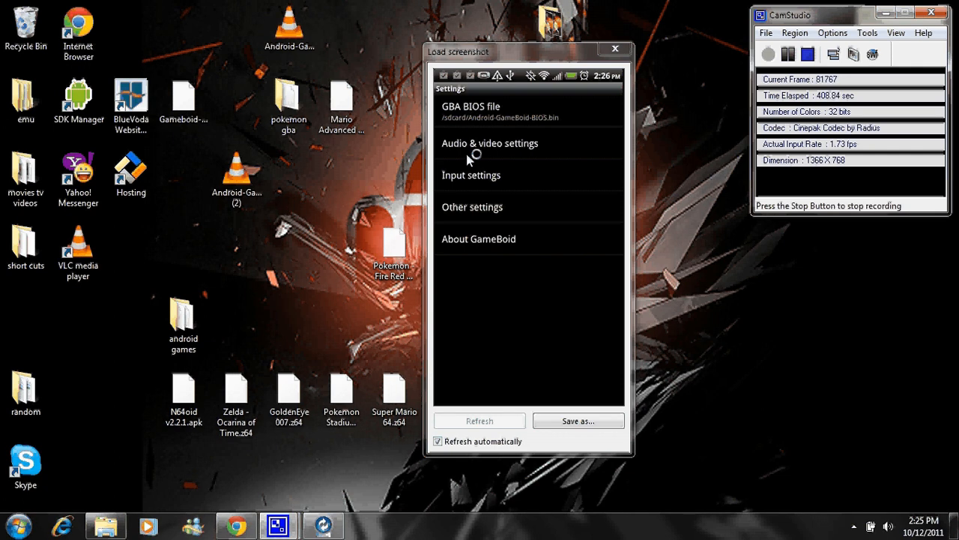
View GameBoid's Audio & video settings page, then its Input settings page.
left_click(489, 143)
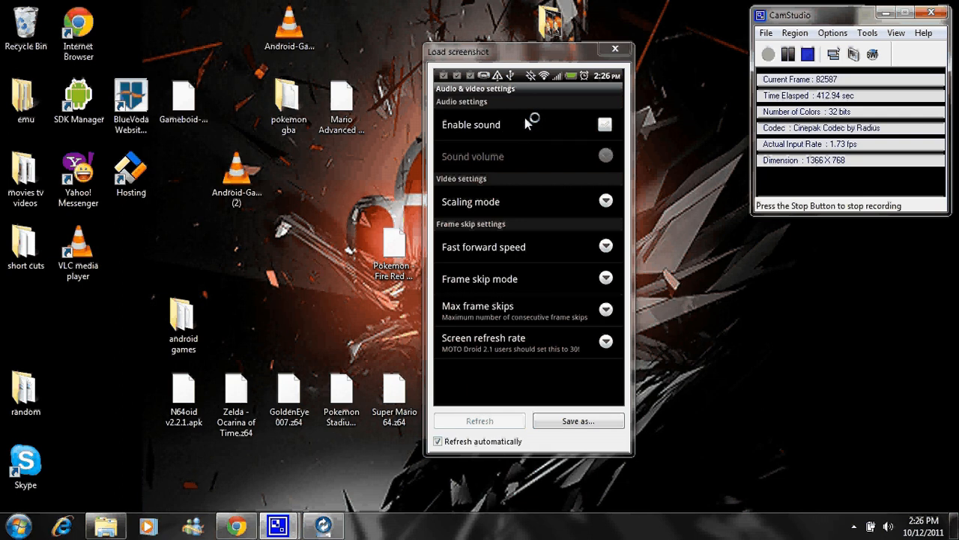
mouse_move(498, 132)
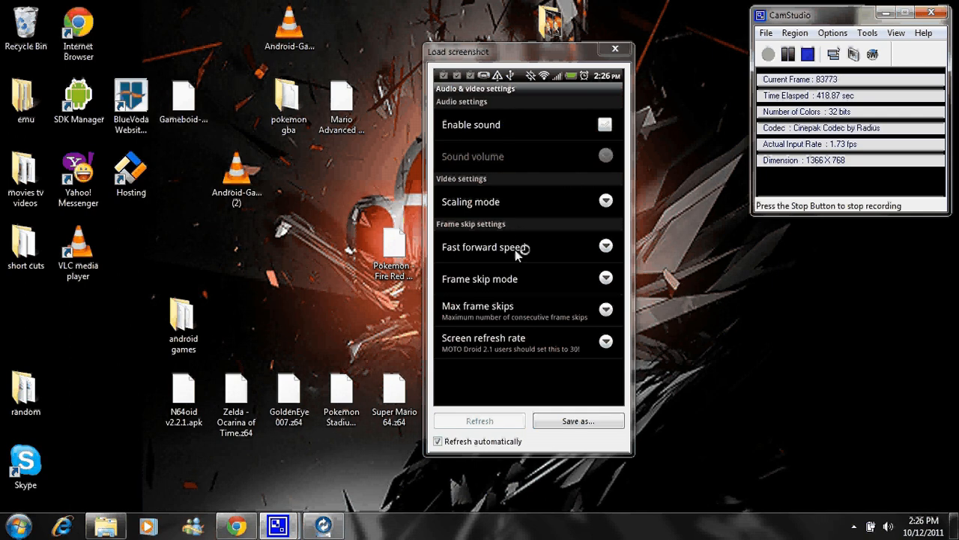
mouse_move(573, 317)
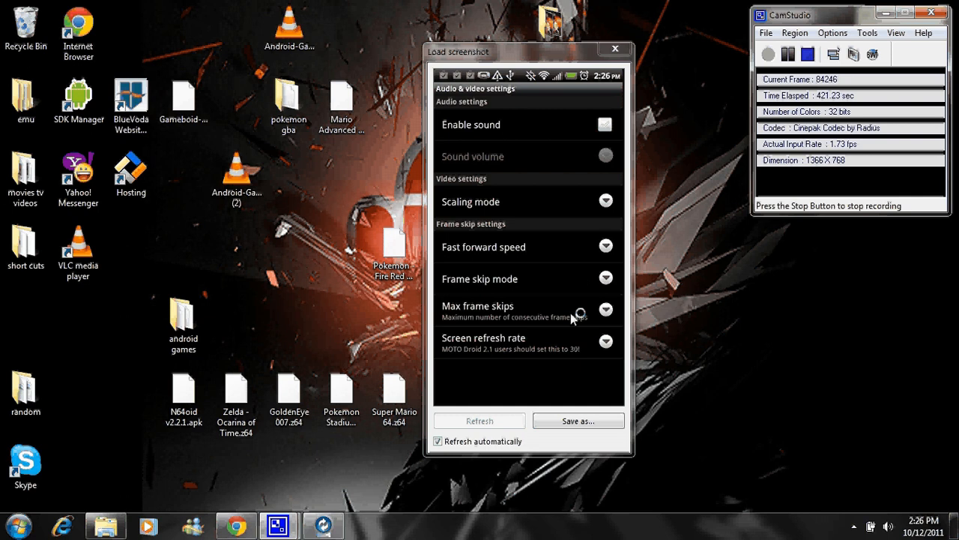
mouse_move(506, 244)
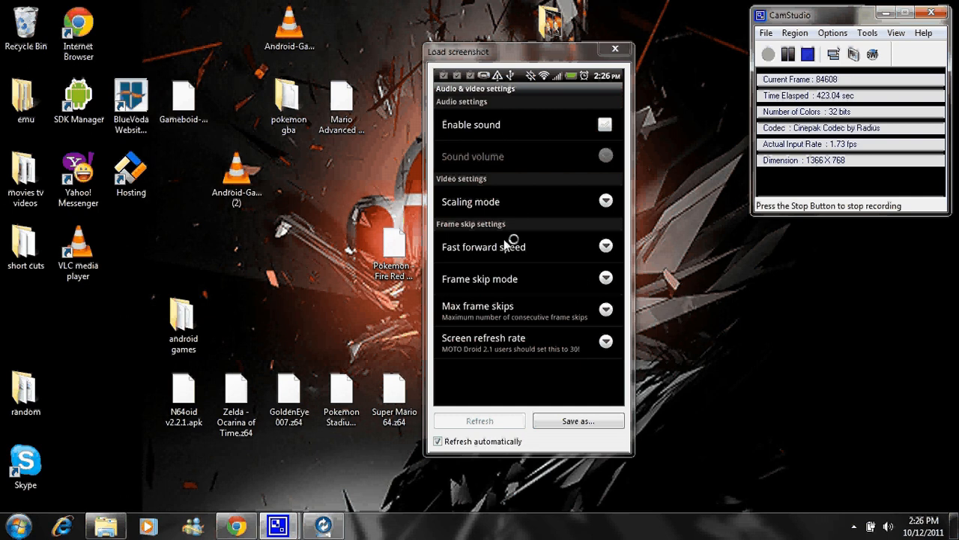
mouse_move(536, 176)
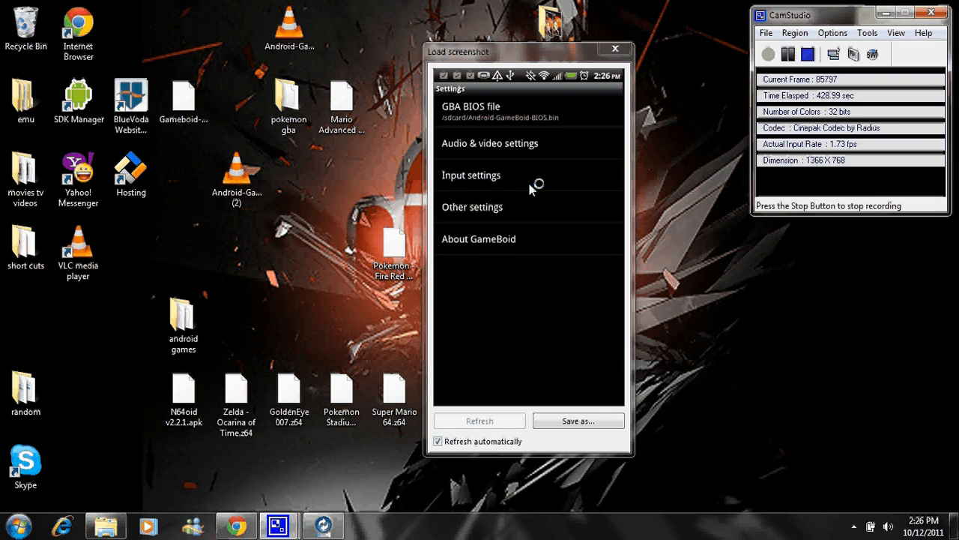
left_click(471, 174)
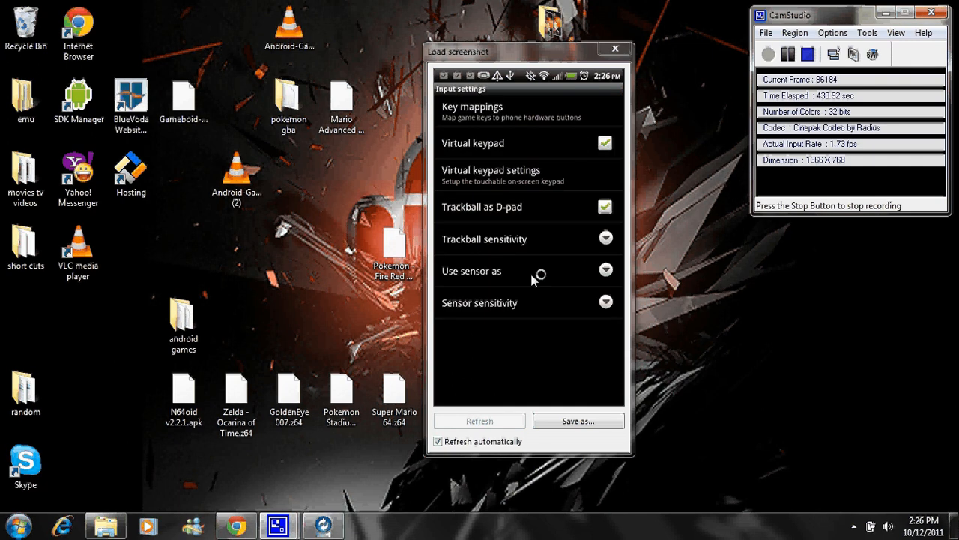
mouse_move(487, 182)
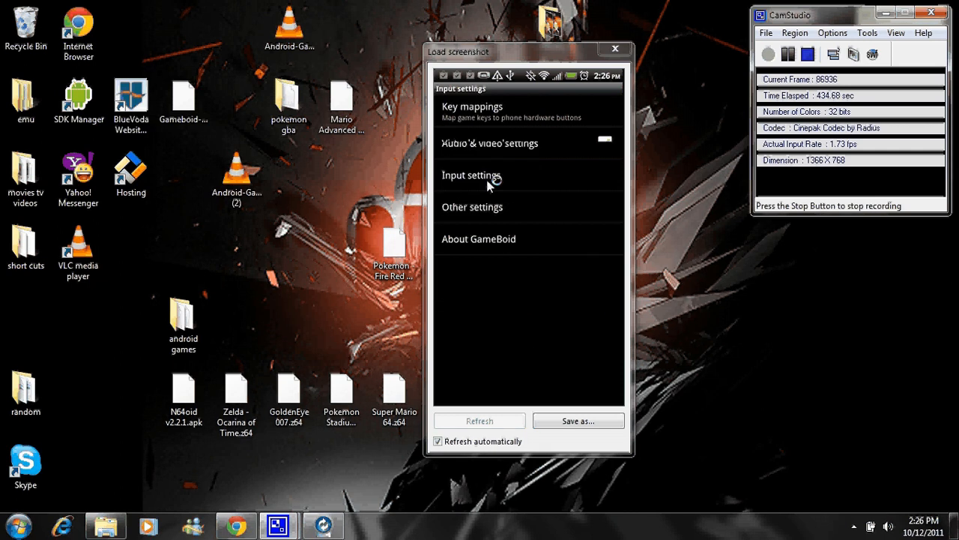
left_click(472, 175)
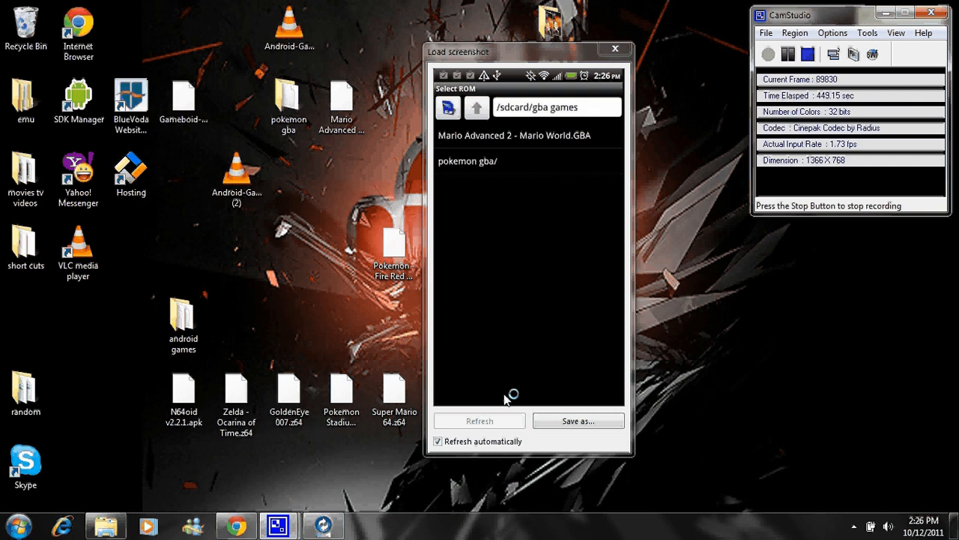
mouse_move(562, 116)
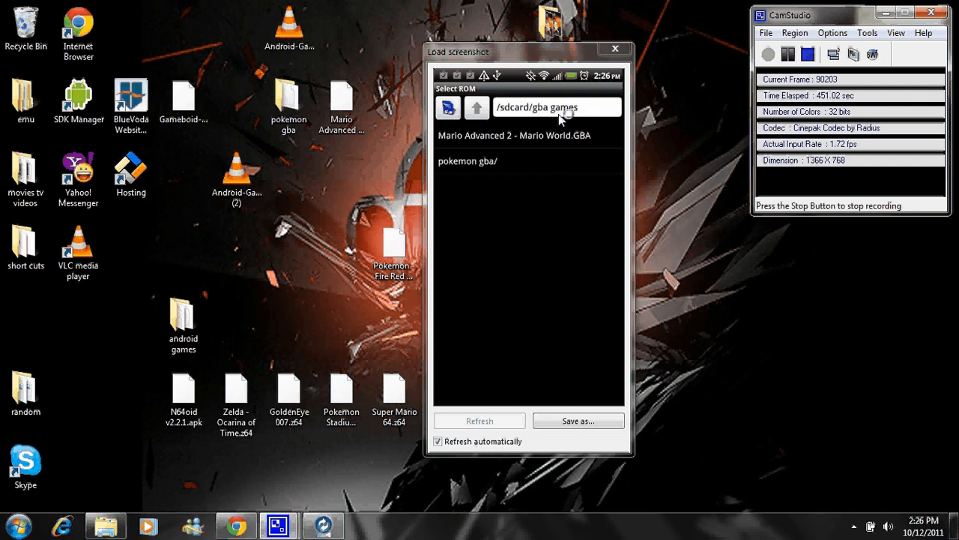